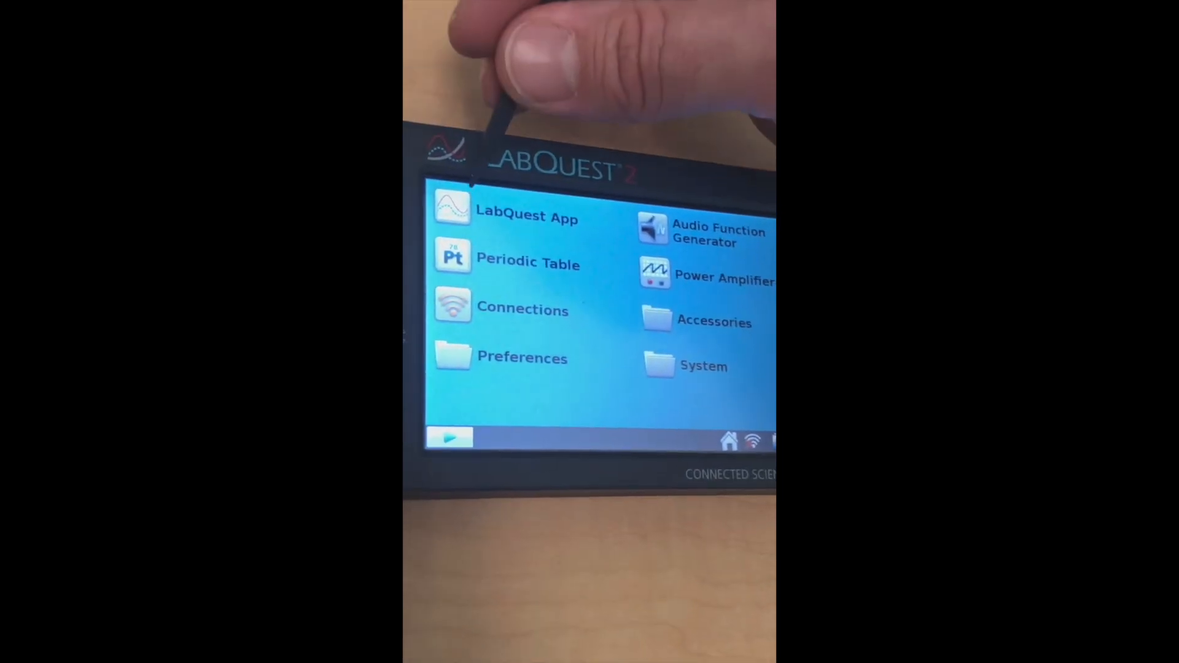
Step: Launch the LabQuest App and show the Sensors menu options
{"action": "left_click", "coordinate": [451, 208]}
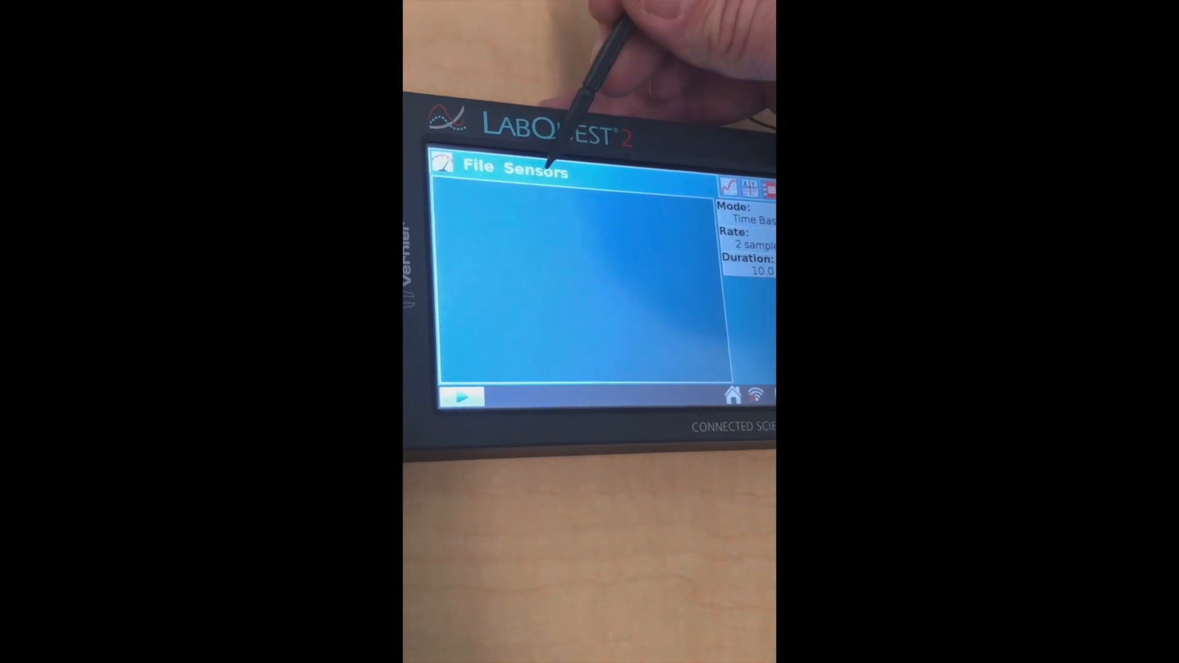
{"action": "left_click", "coordinate": [535, 172]}
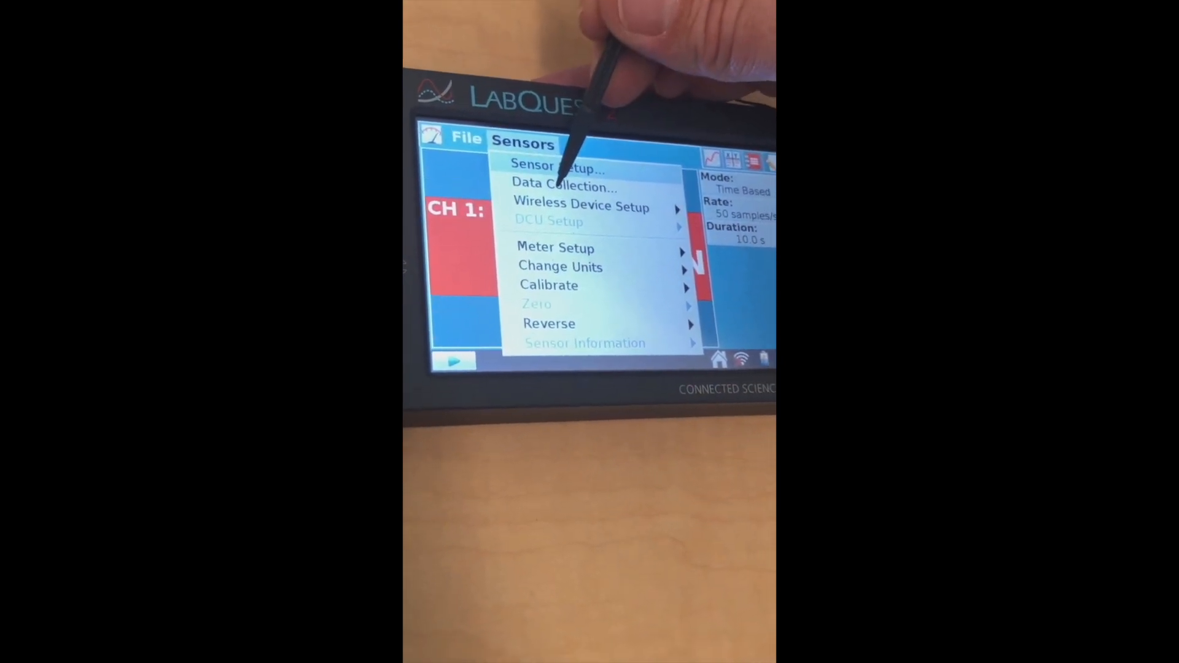
Step: Set data collection to 500 samples/s with a 2 s duration
{"action": "left_click", "coordinate": [564, 187]}
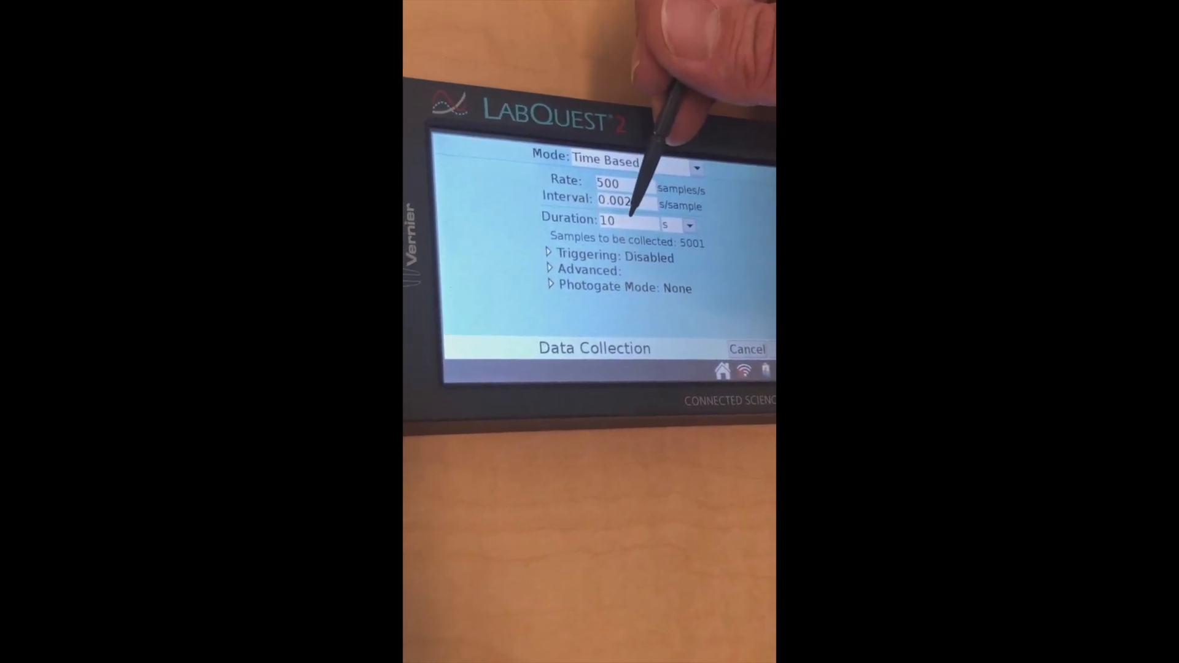
{"action": "left_click", "coordinate": [607, 219]}
{"action": "type", "text": ".2"}
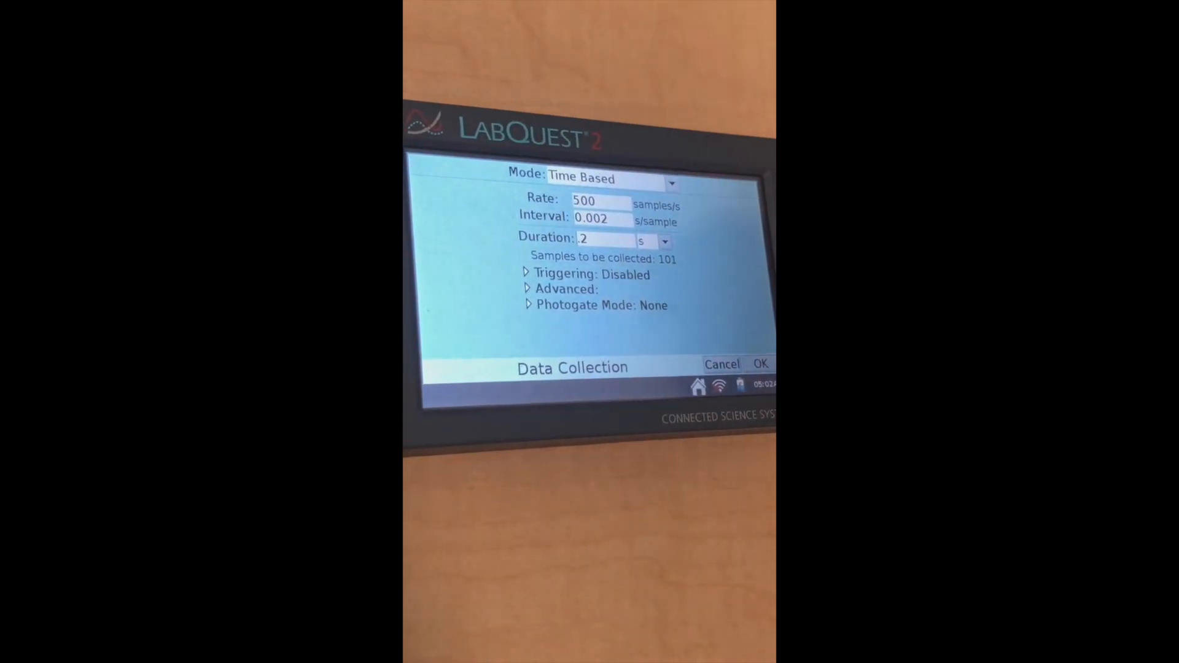
Step: Enable triggering on Force Plate increasing across 20 N and apply the settings
{"action": "left_click", "coordinate": [529, 274]}
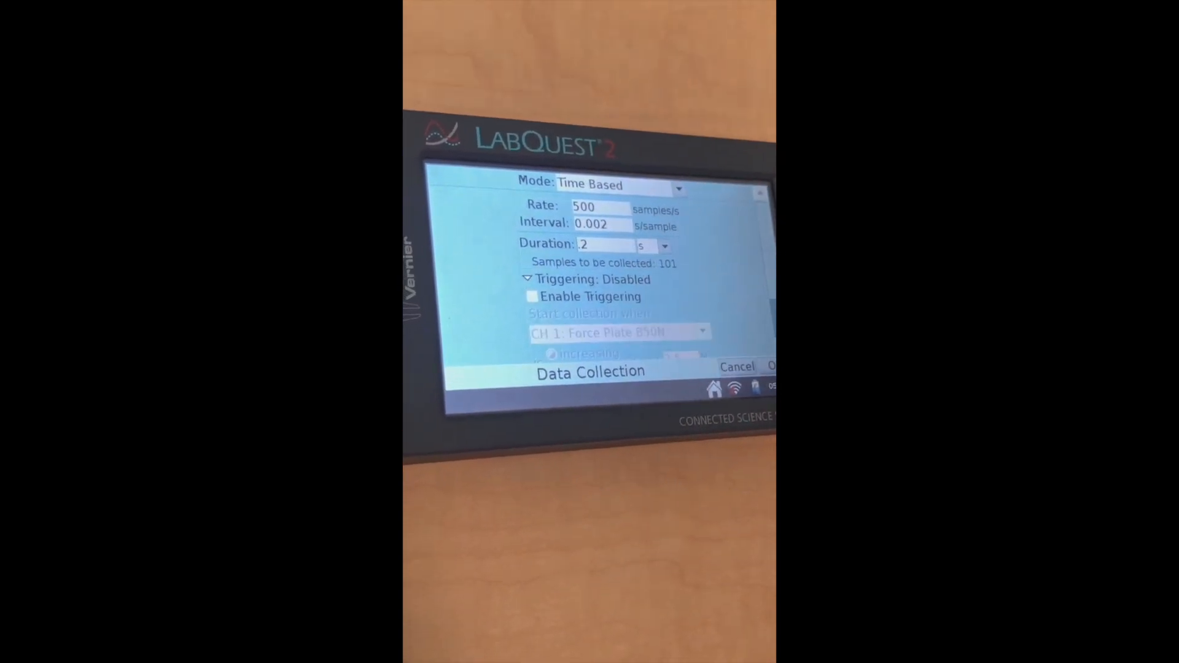
{"action": "left_click", "coordinate": [532, 295]}
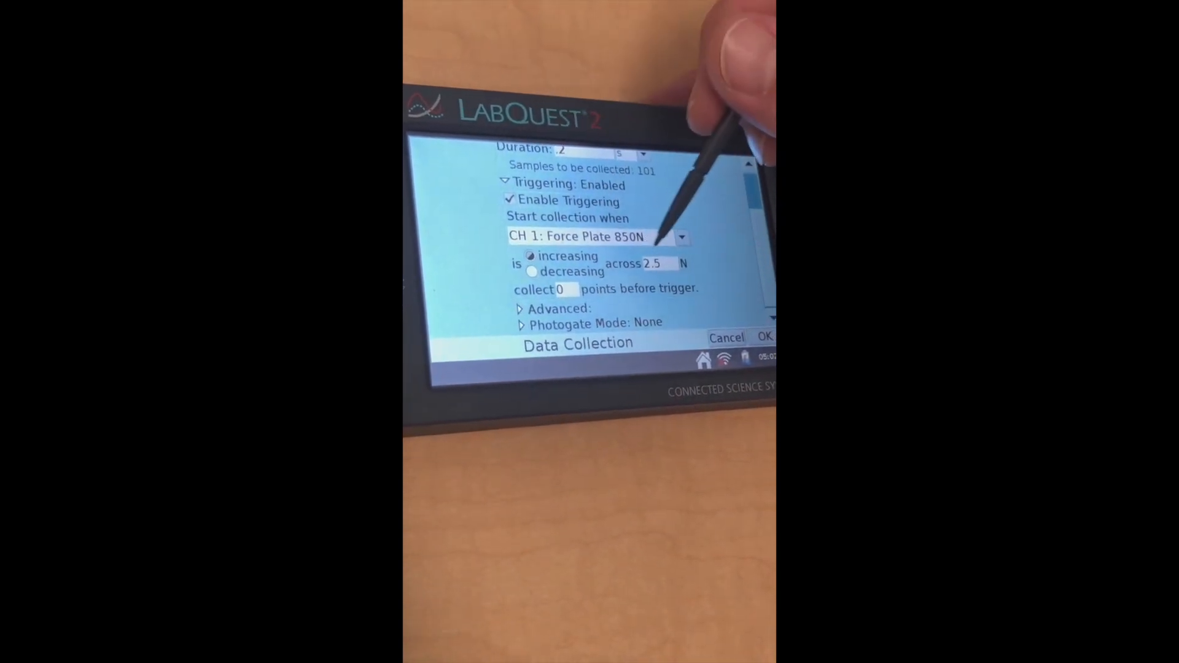
{"action": "left_click", "coordinate": [660, 262]}
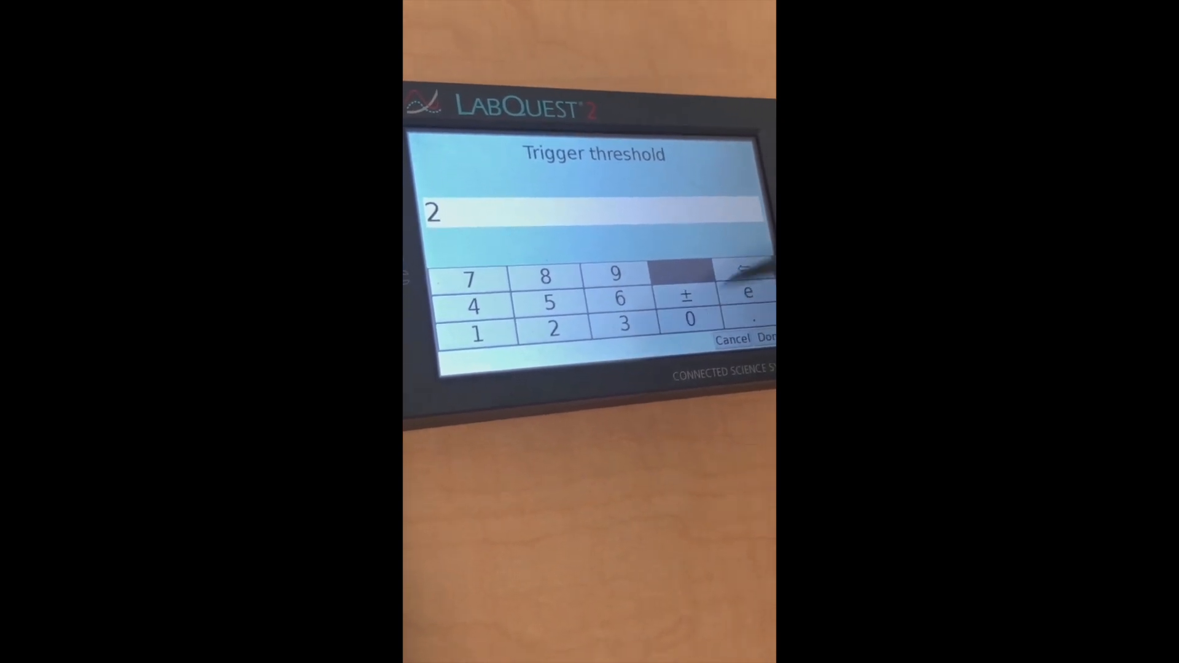
{"action": "left_click", "coordinate": [766, 338]}
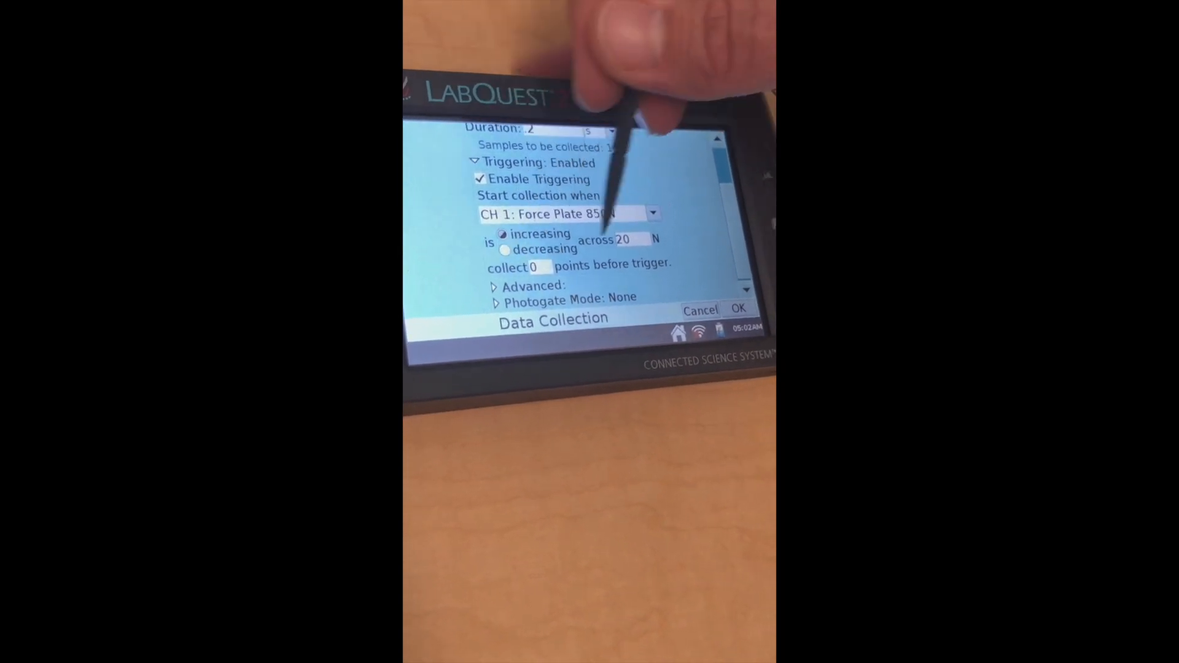
{"action": "left_click", "coordinate": [538, 267]}
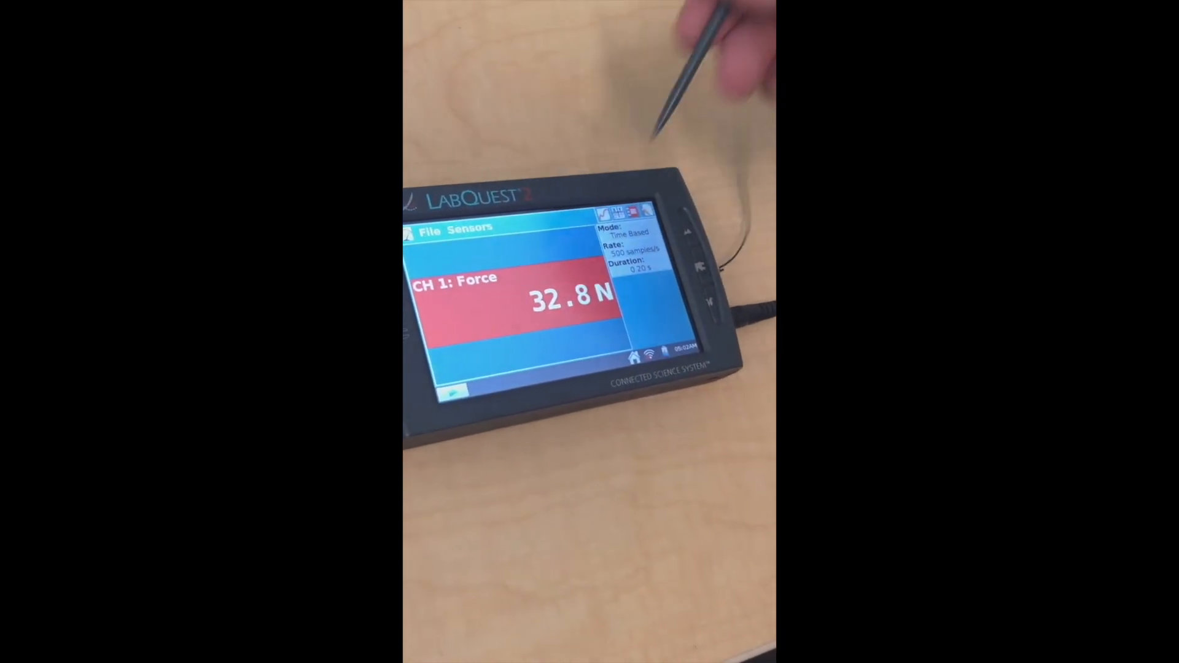
Step: Collect a triggered force run by stepping on the force plate
{"action": "left_click", "coordinate": [465, 228]}
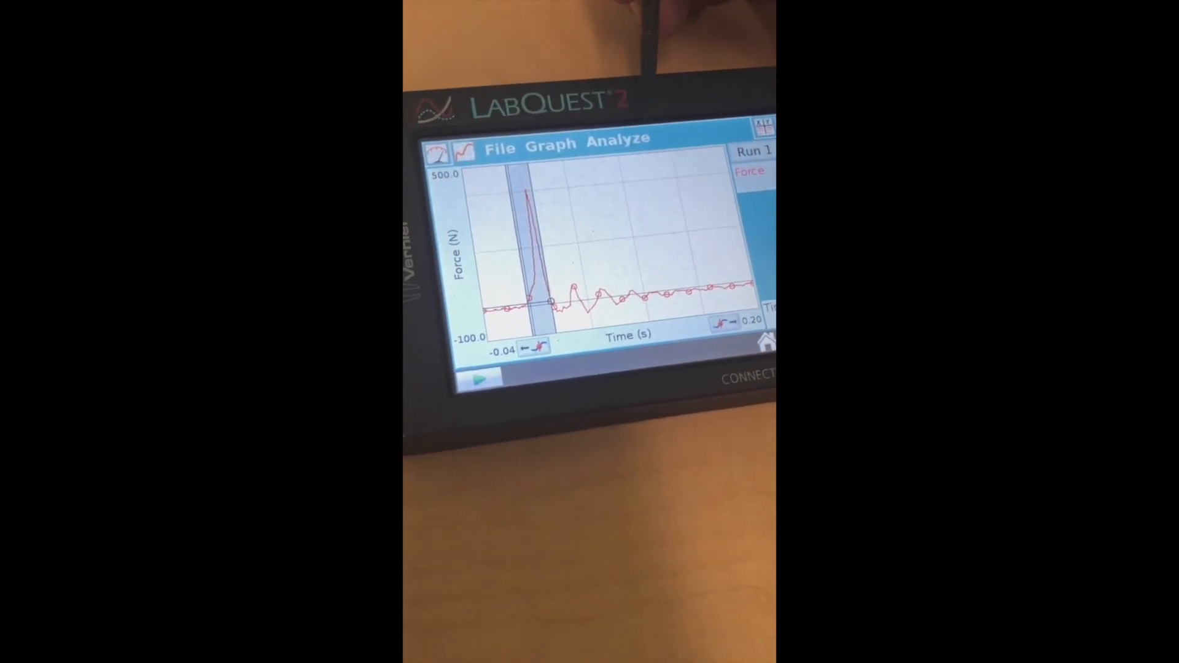
Step: Show Force statistics for the selected spike from the Analyze menu
{"action": "left_click", "coordinate": [619, 143]}
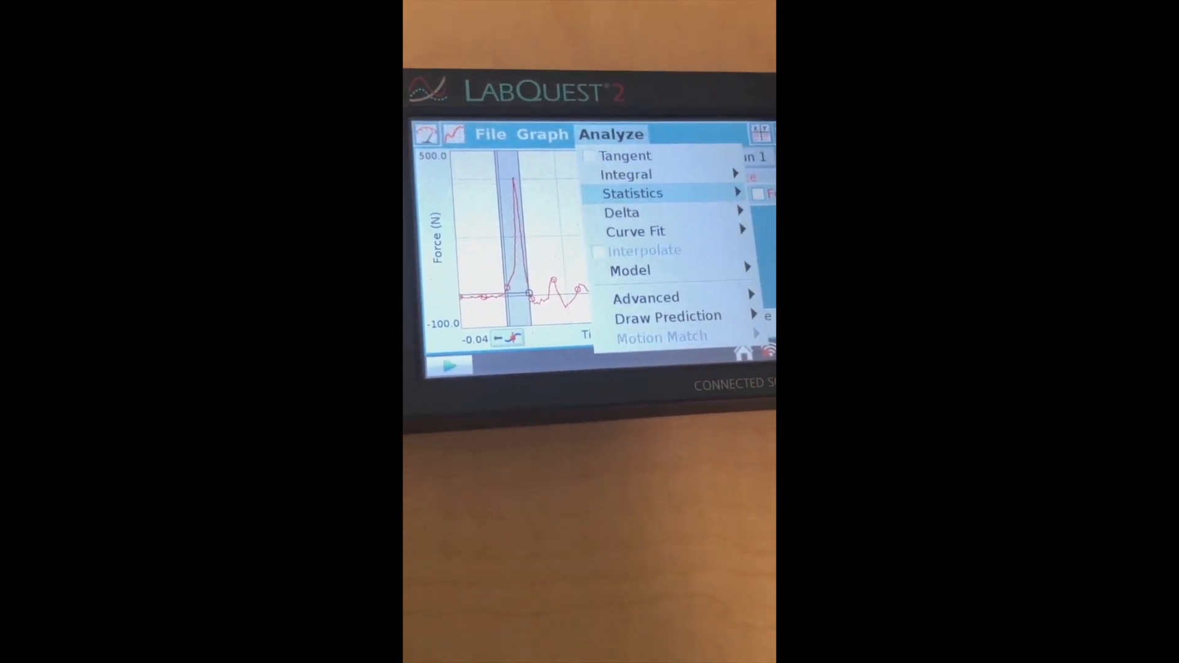
{"action": "left_click", "coordinate": [631, 194]}
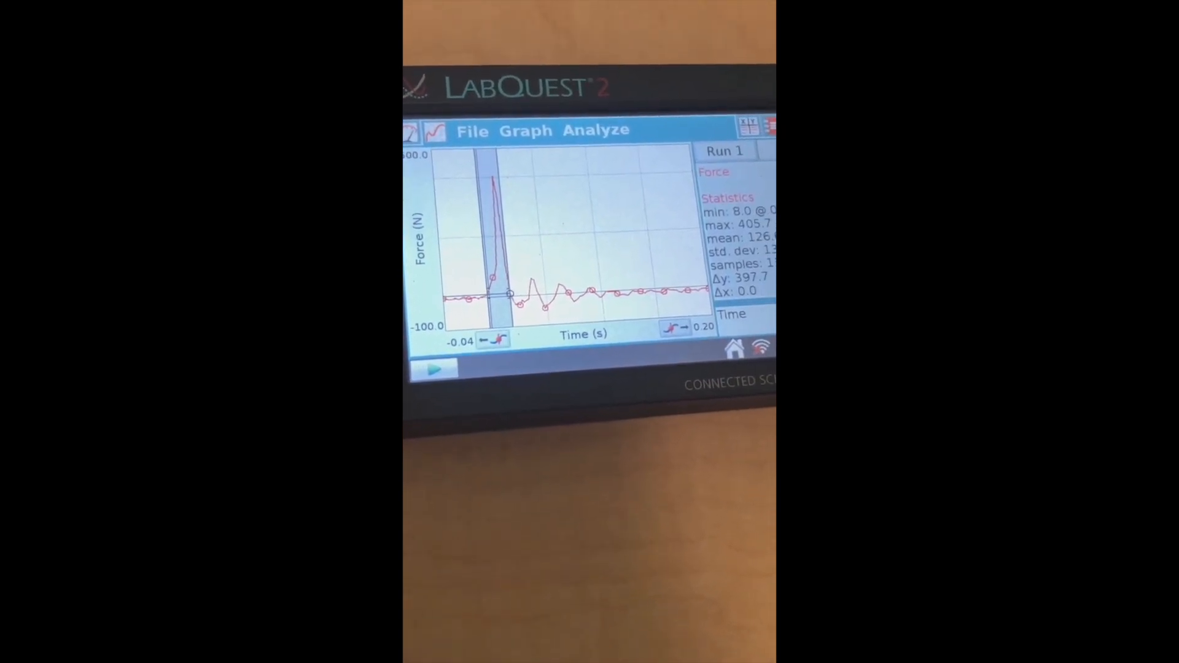